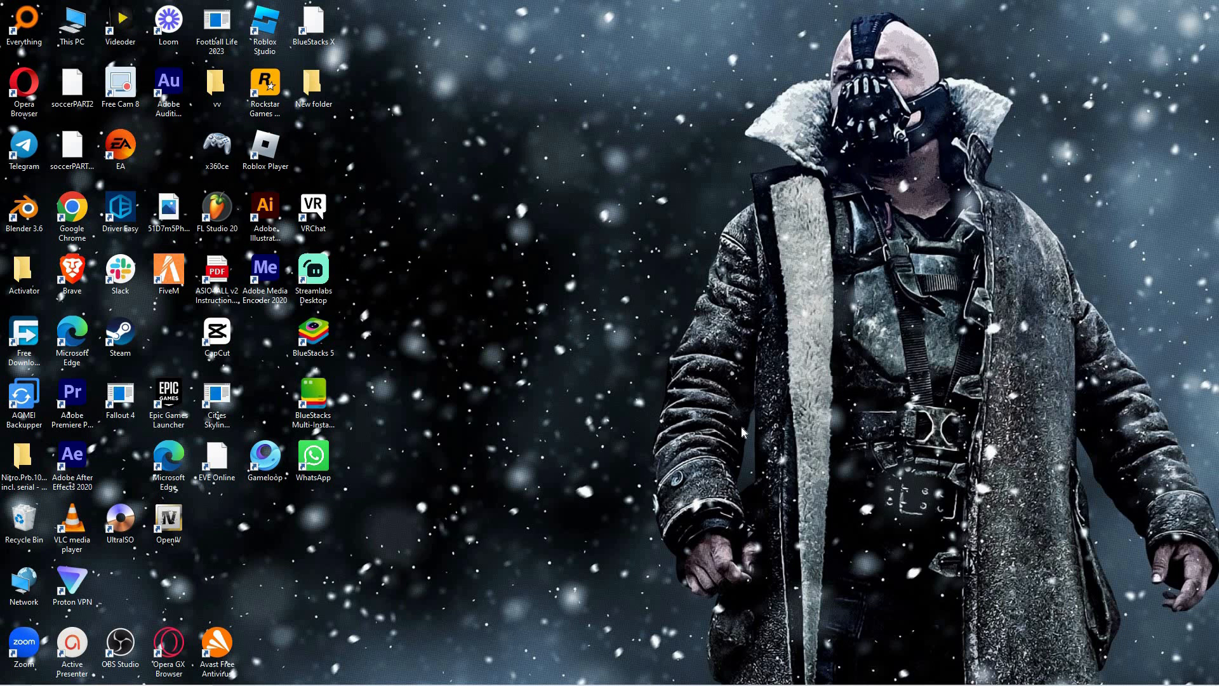
{"action": "mouse_move", "coordinate": [878, 452]}
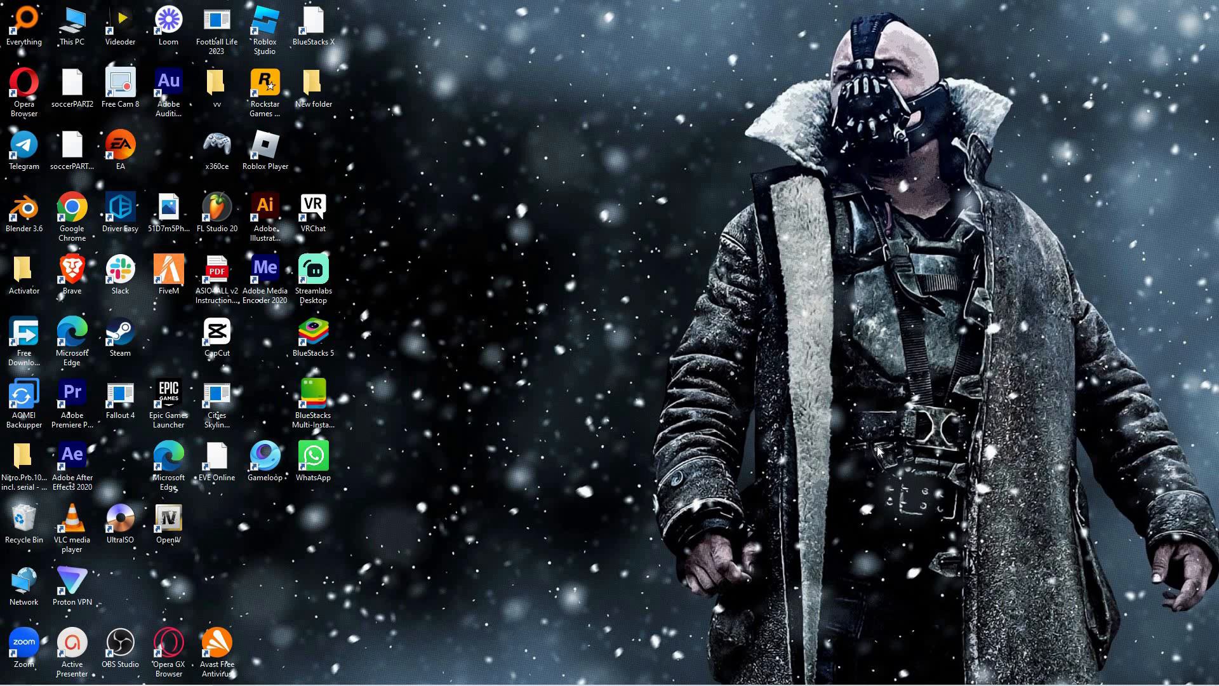
{"action": "mouse_move", "coordinate": [829, 669]}
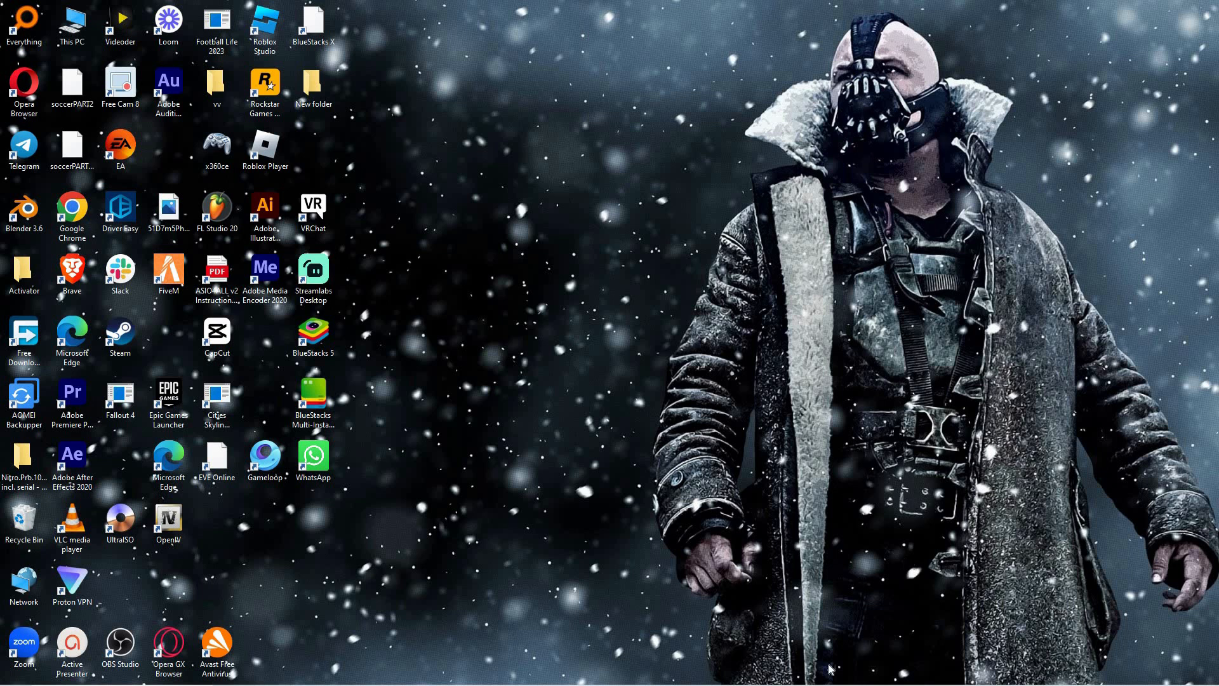
{"action": "mouse_move", "coordinate": [693, 642]}
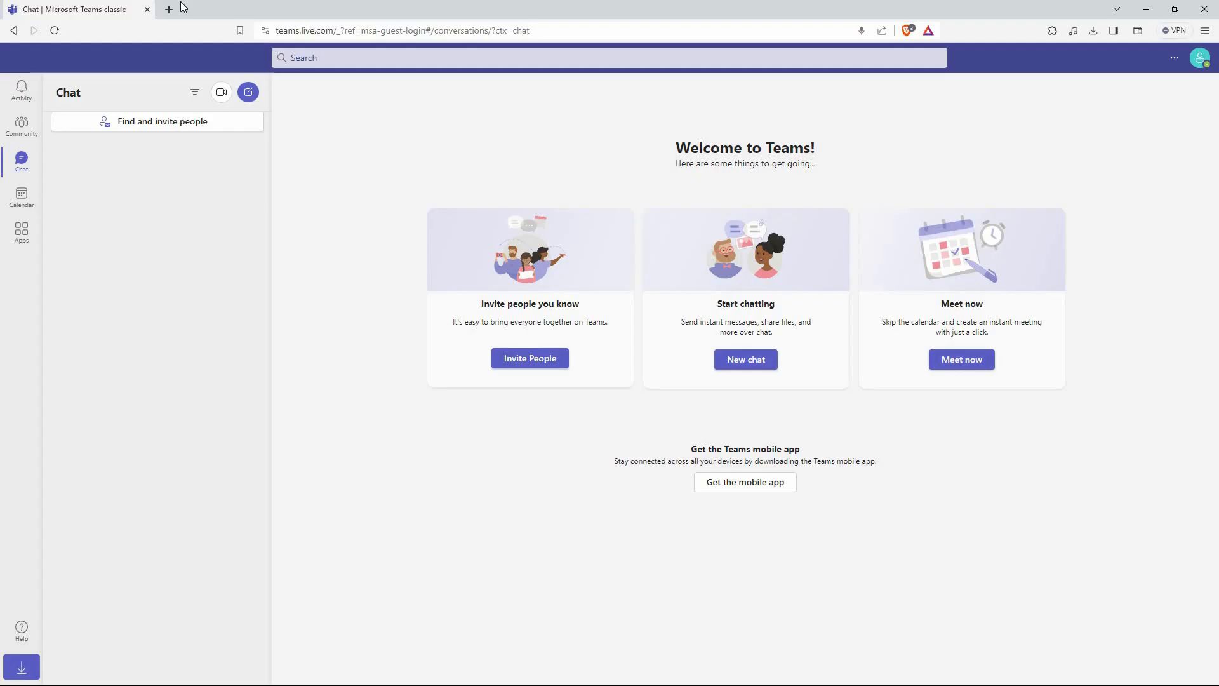
{"action": "mouse_move", "coordinate": [735, 440]}
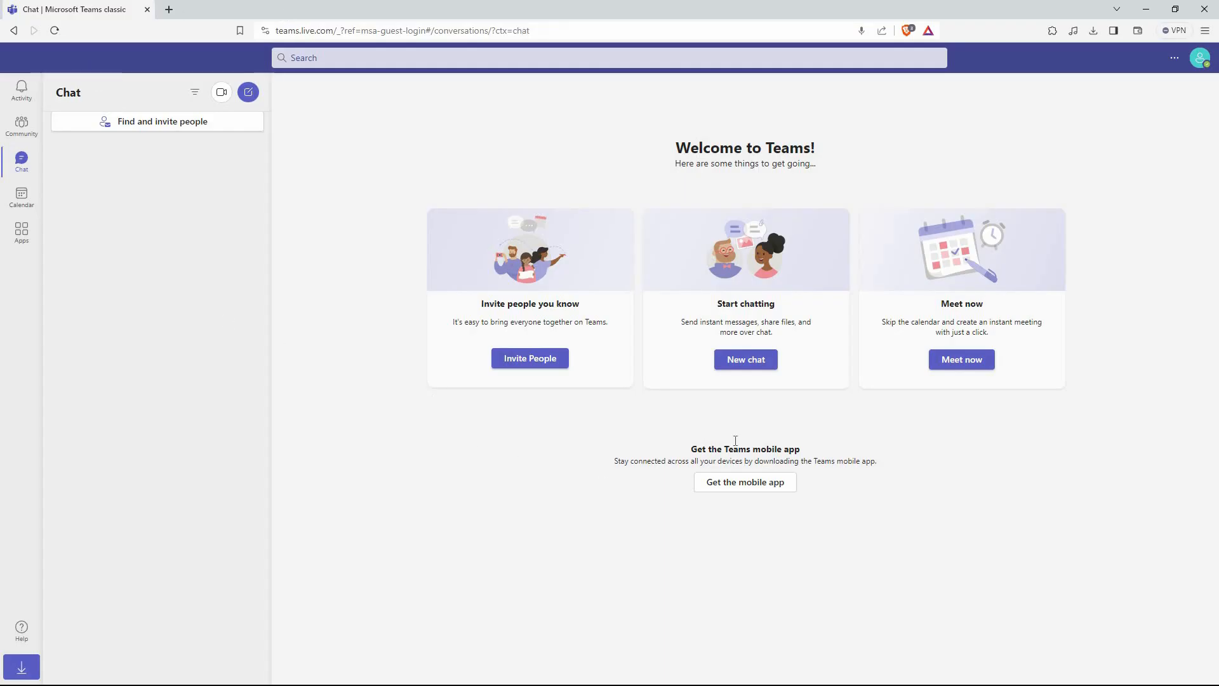
{"action": "mouse_move", "coordinate": [740, 423]}
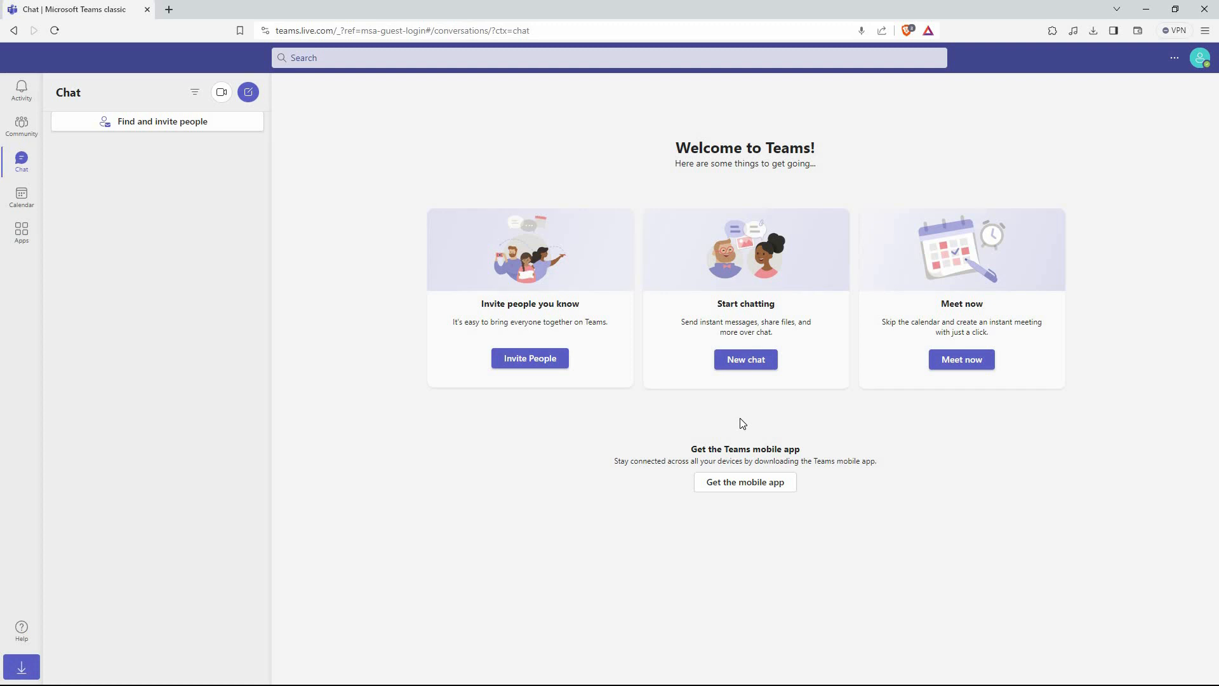
{"action": "mouse_move", "coordinate": [1200, 57]}
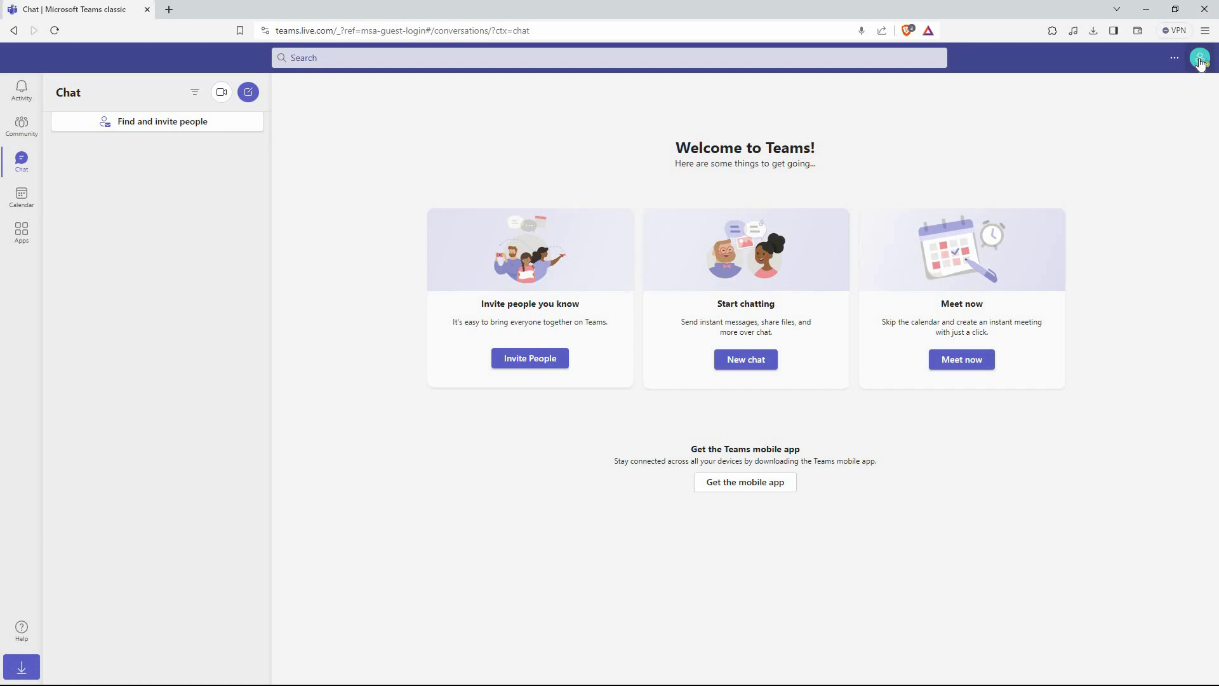
- Reach the General section of Teams Settings from the profile menu
{"action": "left_click", "coordinate": [1200, 62]}
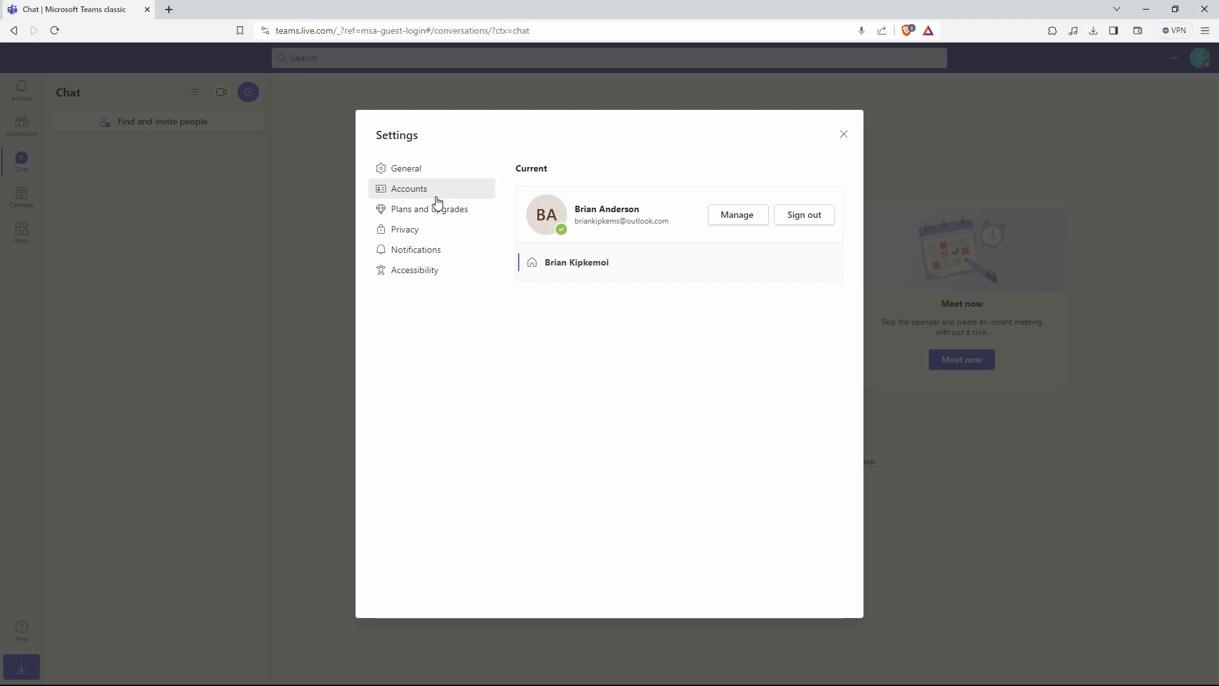
{"action": "mouse_move", "coordinate": [405, 167]}
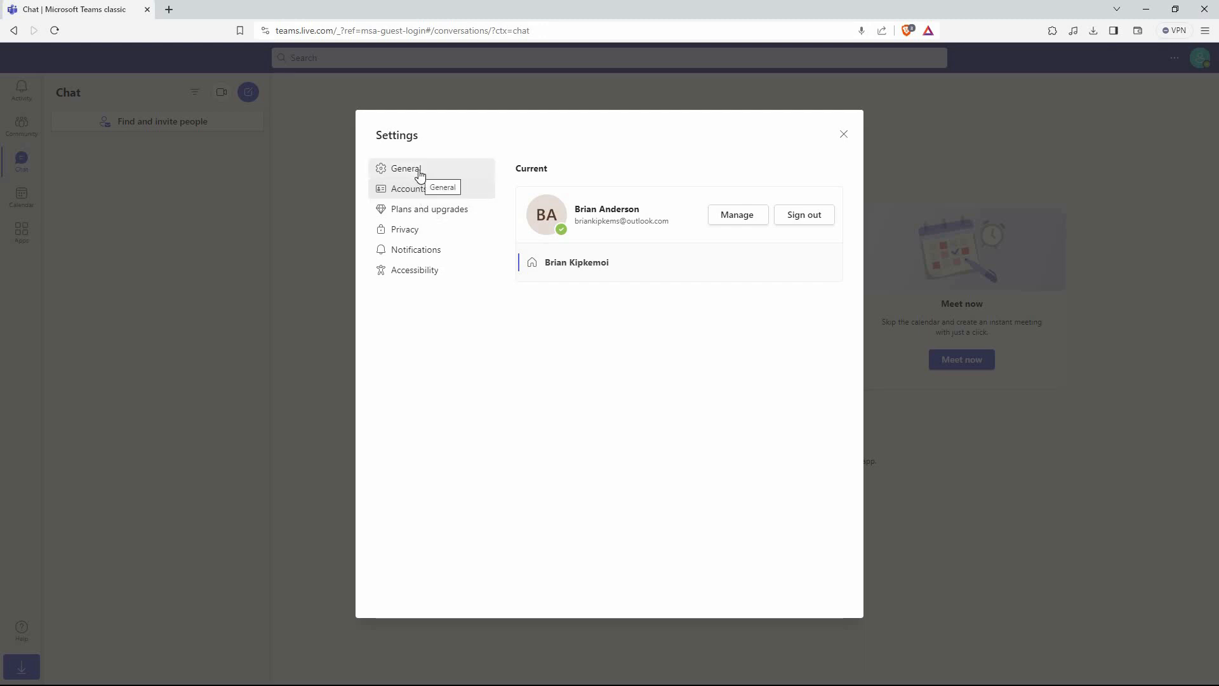
{"action": "left_click", "coordinate": [407, 188]}
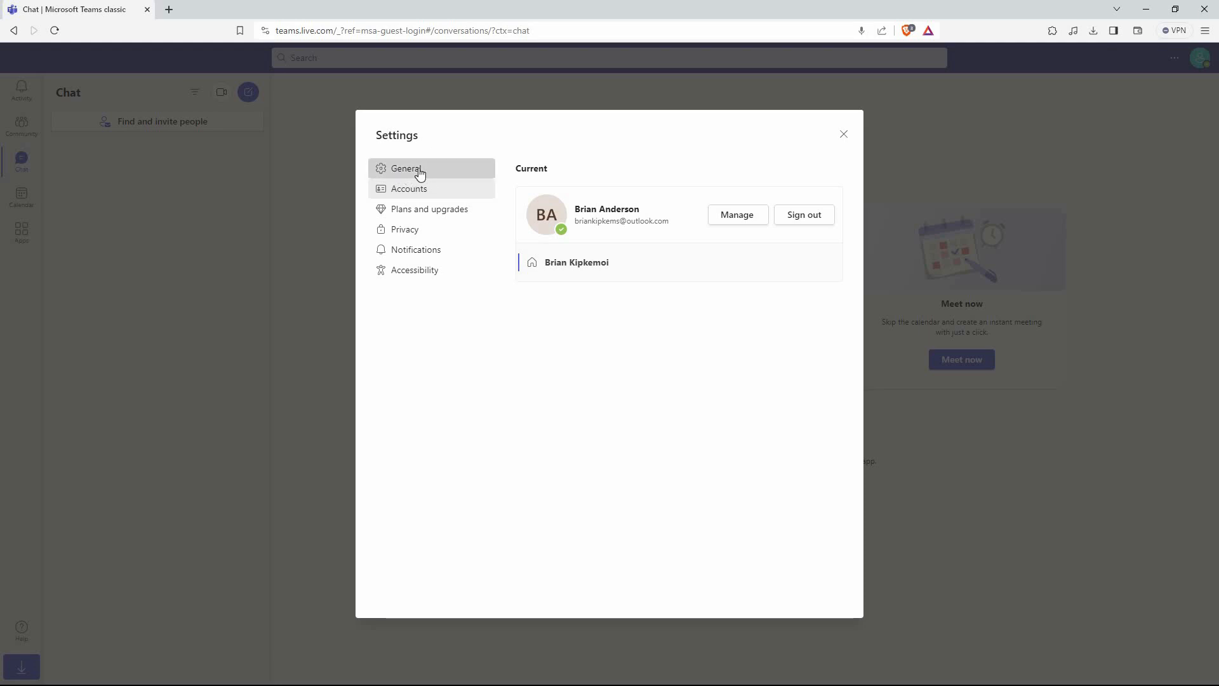
{"action": "left_click", "coordinate": [406, 168]}
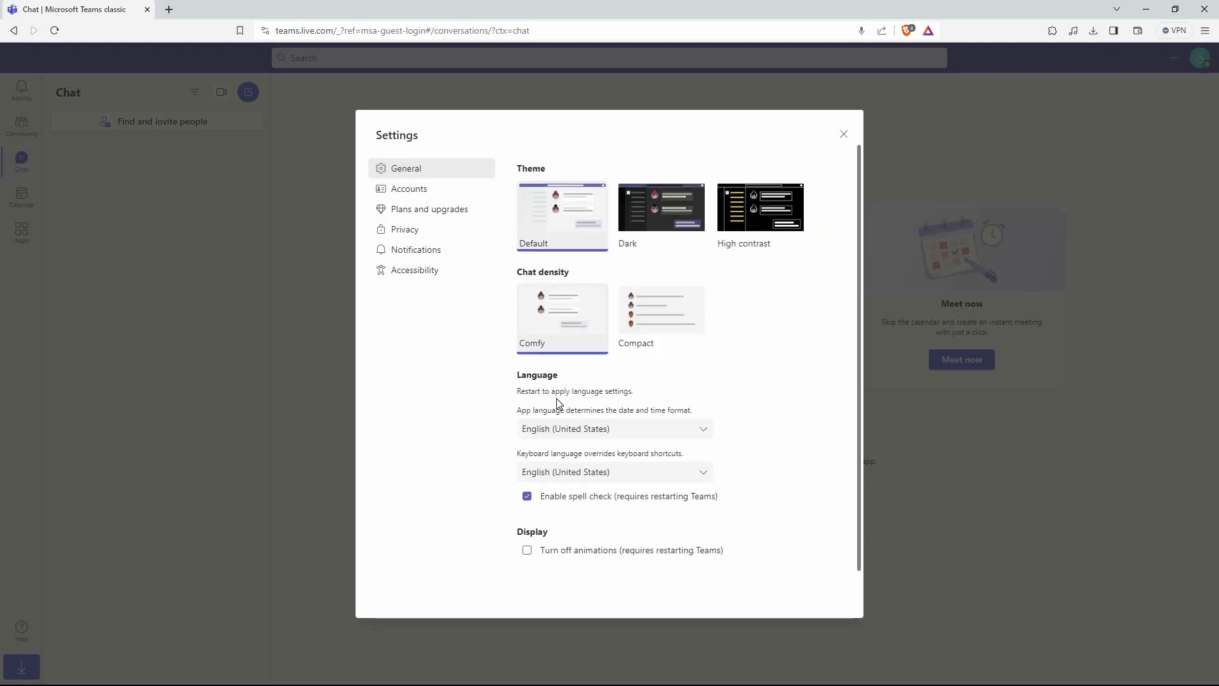
{"action": "mouse_move", "coordinate": [541, 400]}
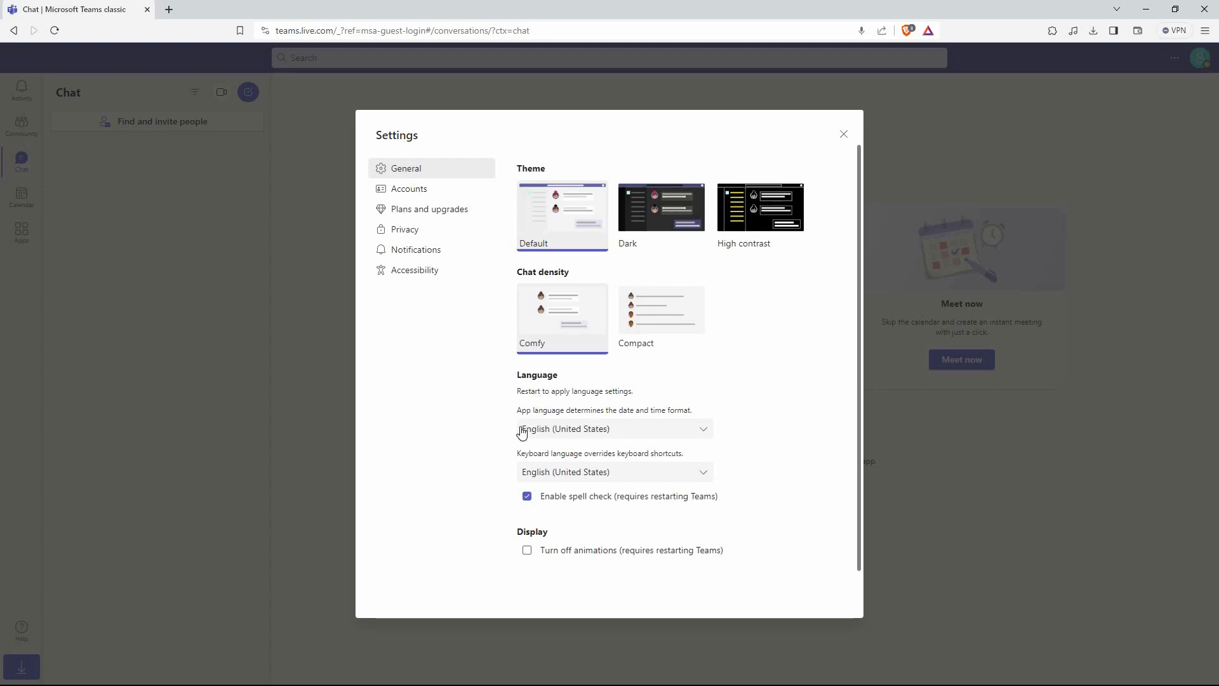
{"action": "mouse_move", "coordinate": [509, 425]}
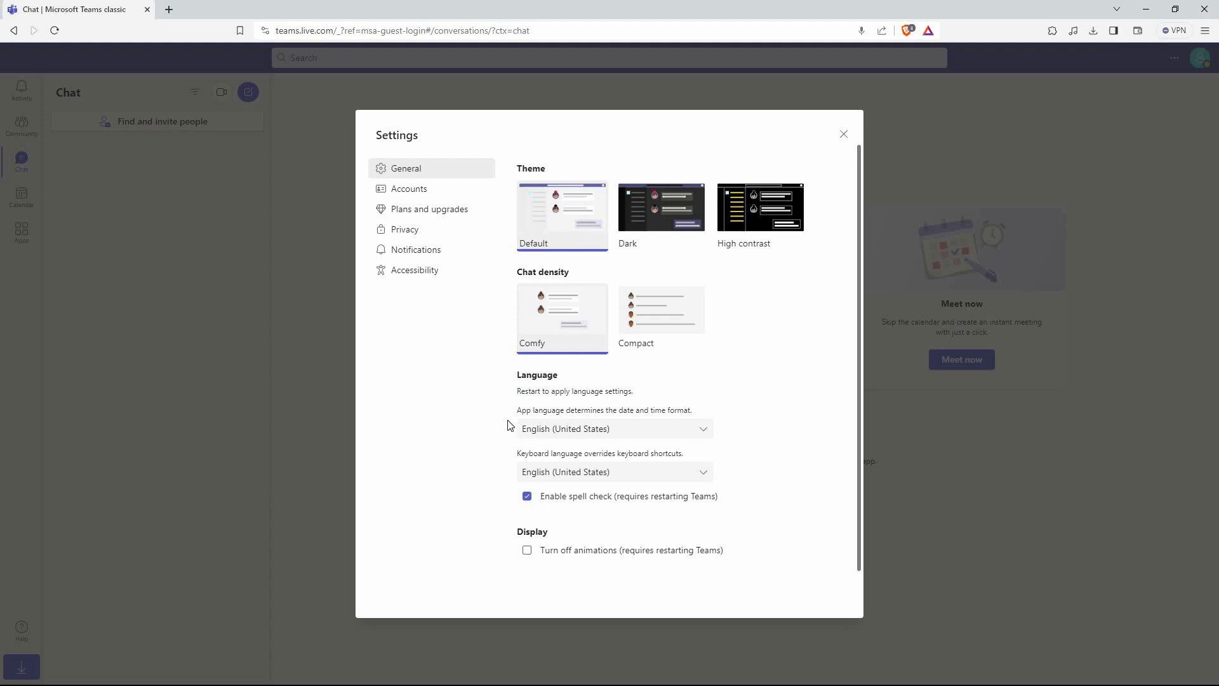
{"action": "mouse_move", "coordinate": [649, 431]}
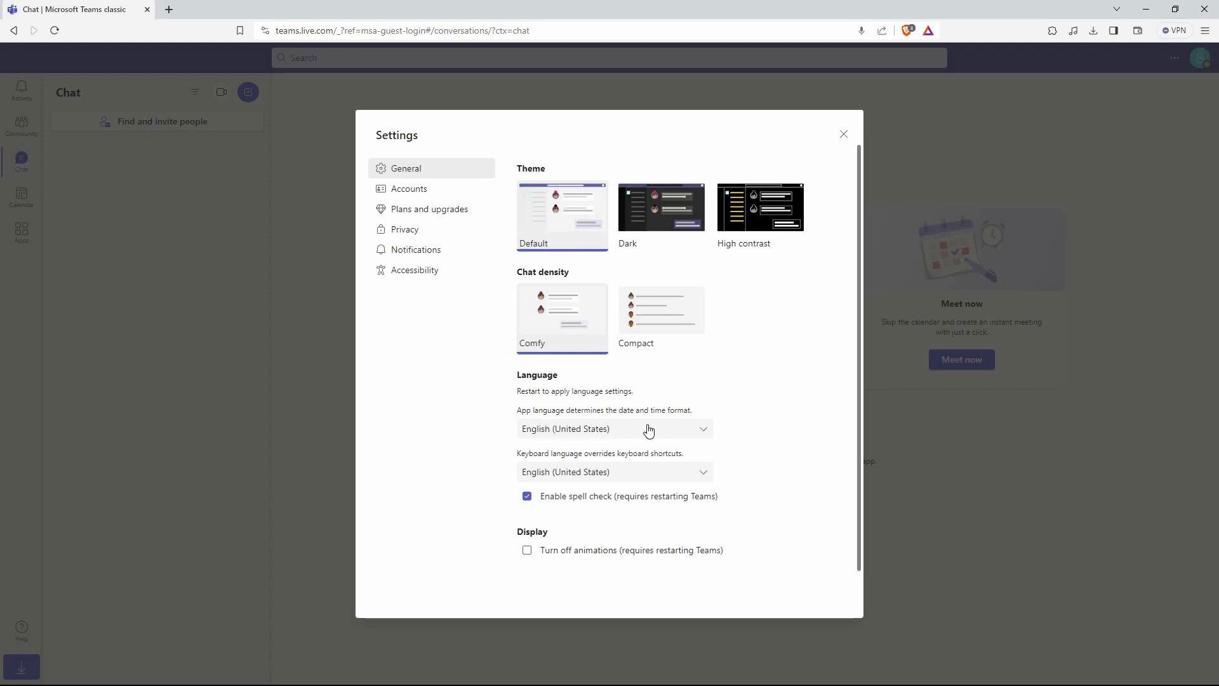
{"action": "mouse_move", "coordinate": [704, 435]}
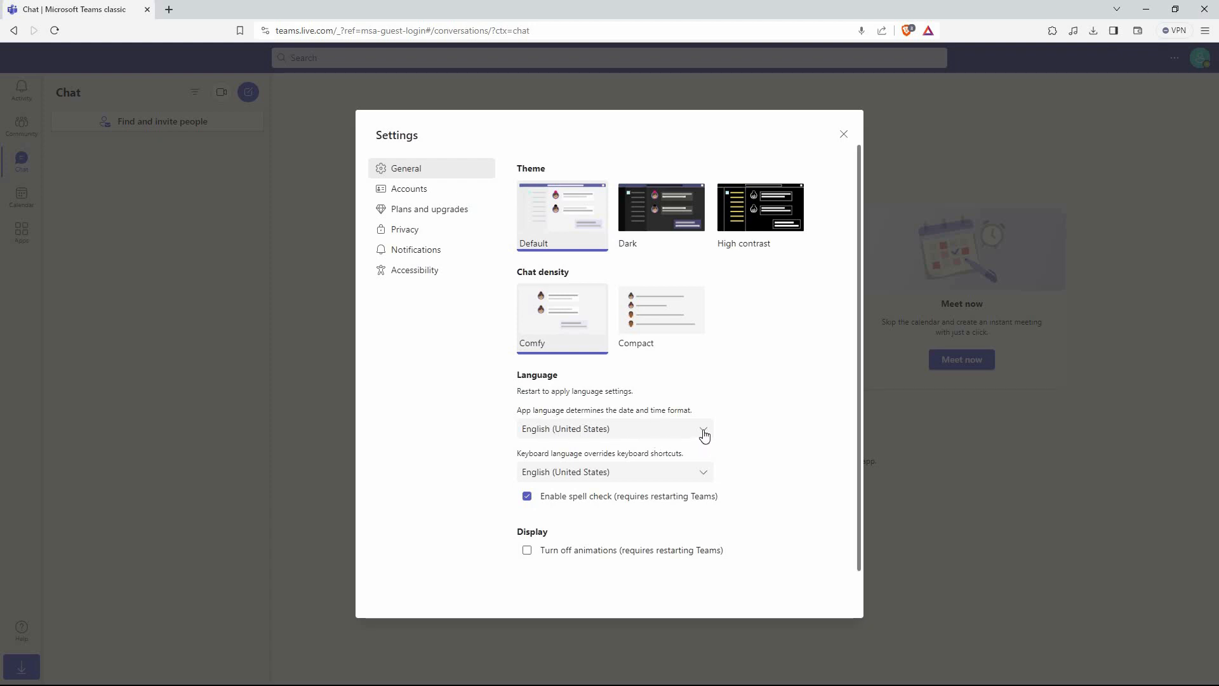
- Set the app language to Deutsch (Liechtenstein) and save and restart Teams
{"action": "left_click", "coordinate": [699, 428]}
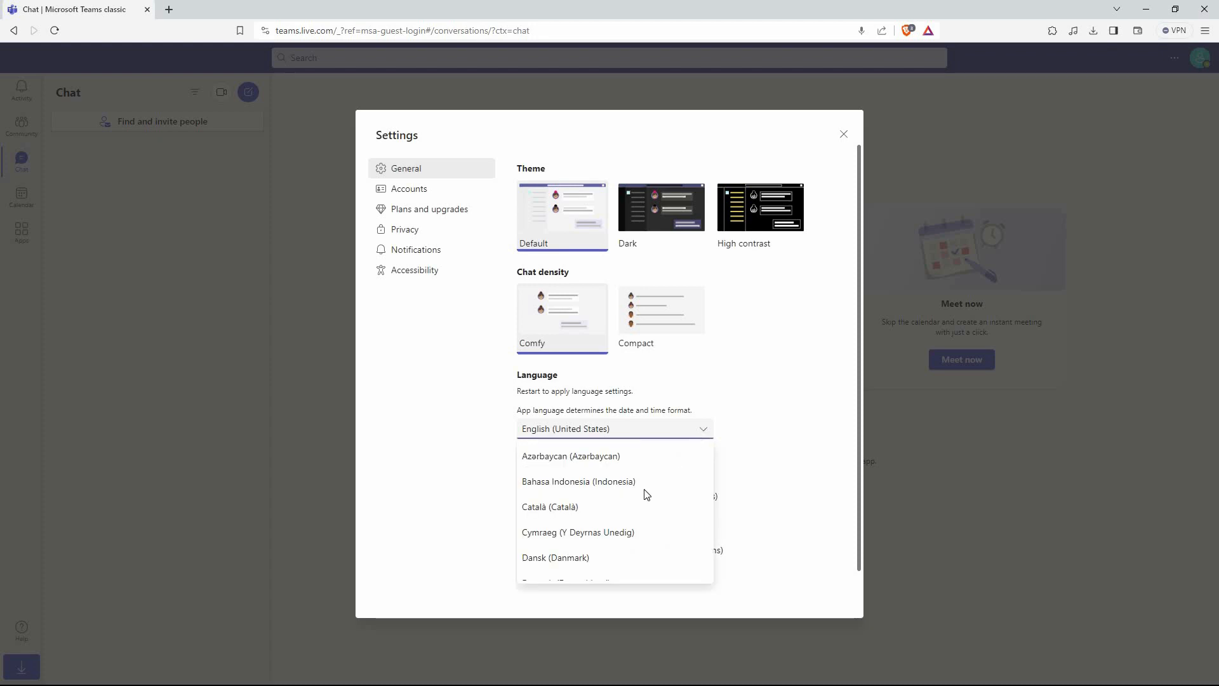
{"action": "scroll", "scroll_direction": "down", "scroll_amount": 3}
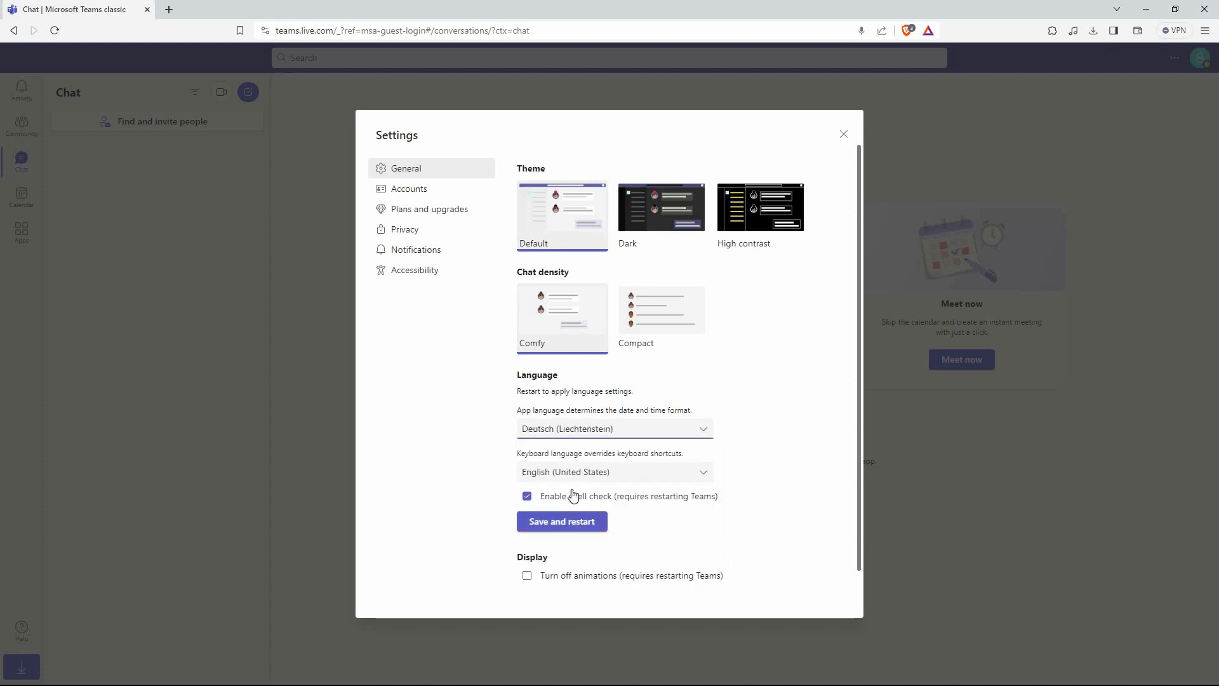
{"action": "left_click", "coordinate": [560, 521]}
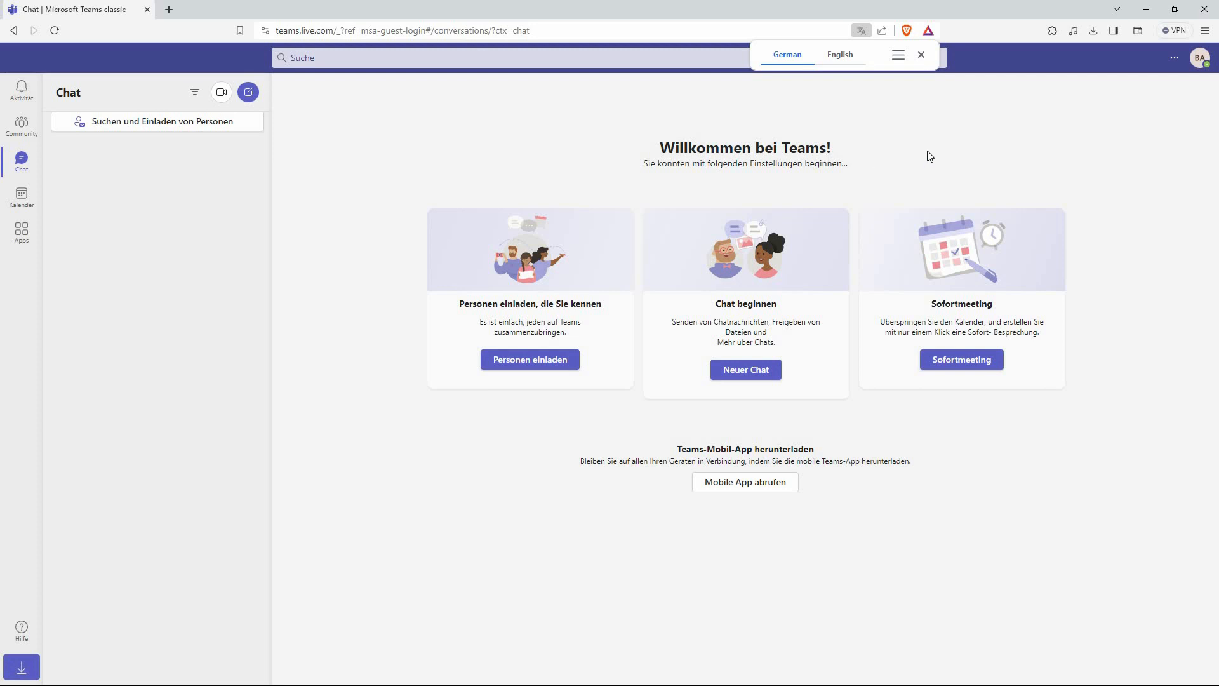
{"action": "mouse_move", "coordinate": [934, 155]}
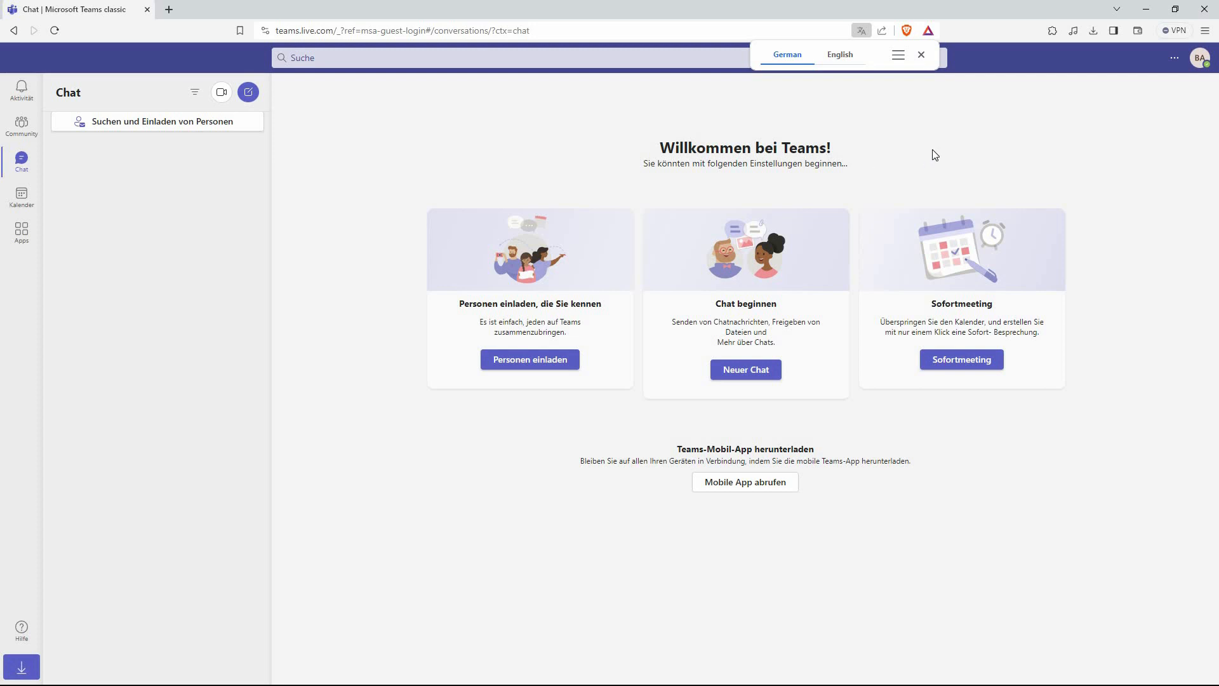